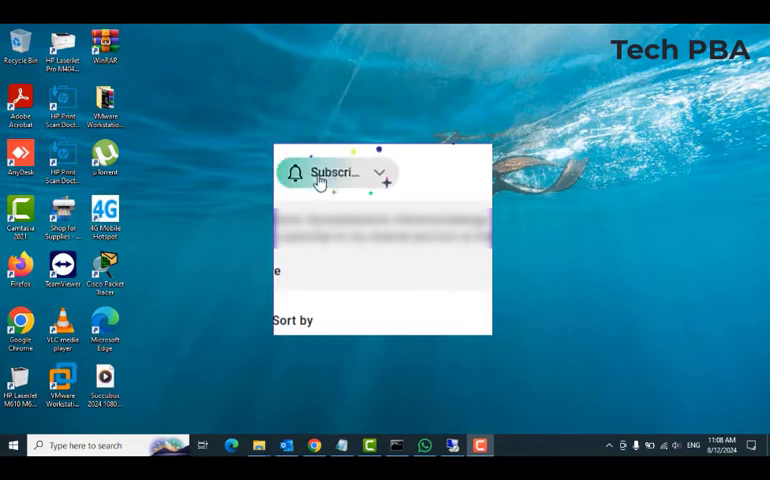
Show the hidden tray icons and expand the Help & Settings menu from the OneDrive activity panel.
{"action": "left_click", "coordinate": [336, 172]}
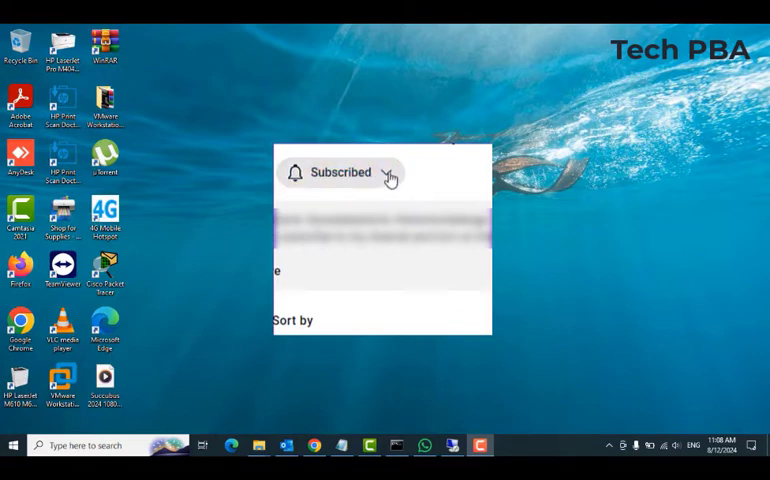
{"action": "left_click", "coordinate": [340, 172]}
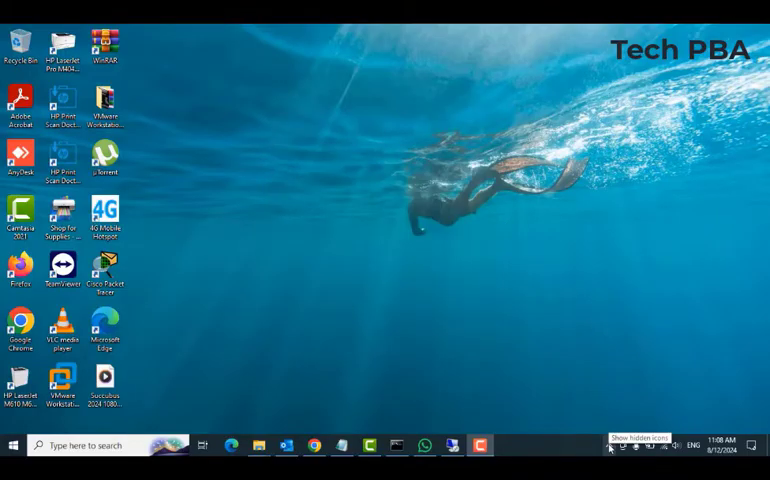
{"action": "left_click", "coordinate": [610, 448]}
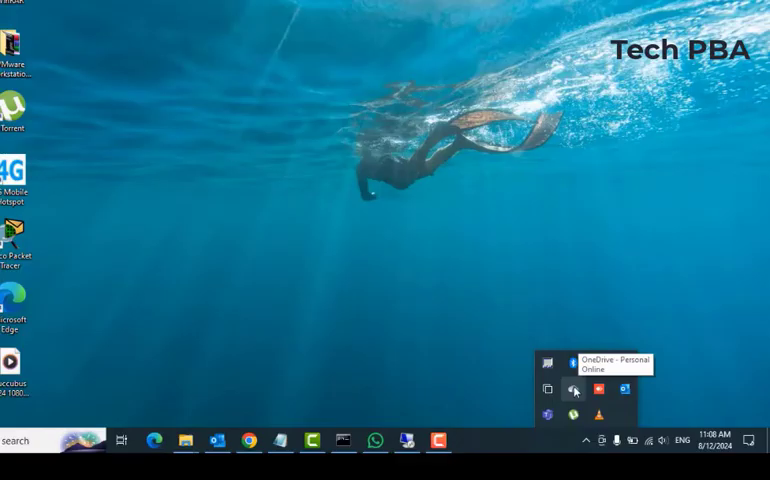
{"action": "left_click", "coordinate": [574, 390]}
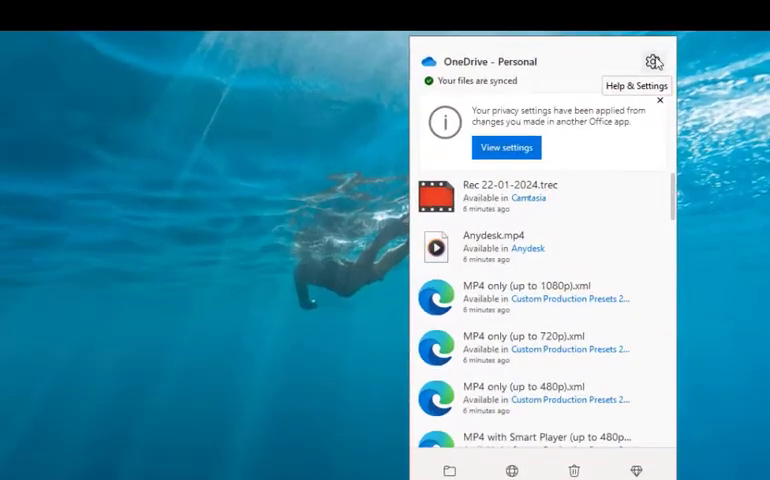
{"action": "left_click", "coordinate": [652, 62]}
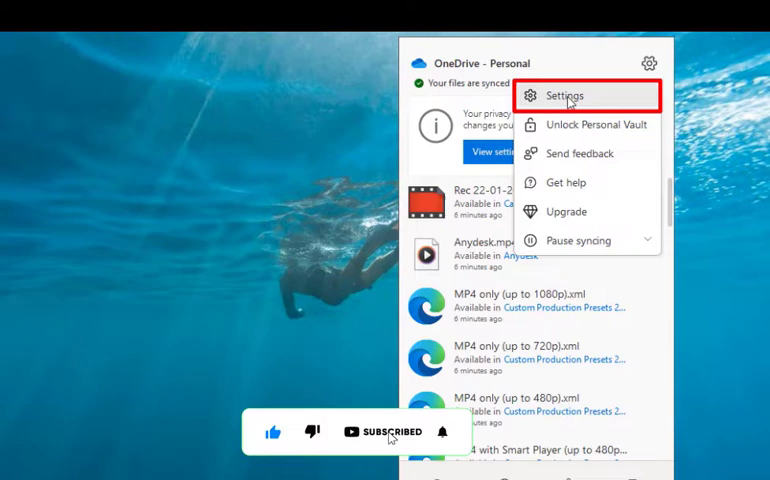
Reach the Account page of OneDrive Settings with the Unlink this PC option for the signed-in account.
{"action": "left_click", "coordinate": [564, 96]}
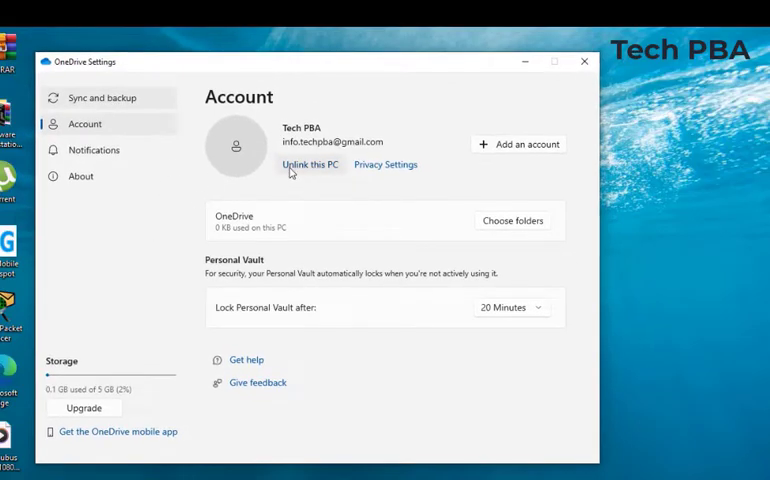
{"action": "left_click", "coordinate": [310, 164]}
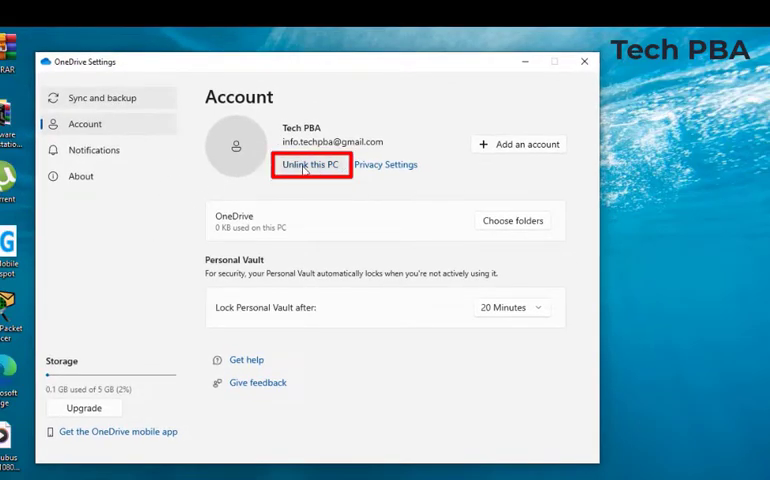
{"action": "mouse_move", "coordinate": [312, 184]}
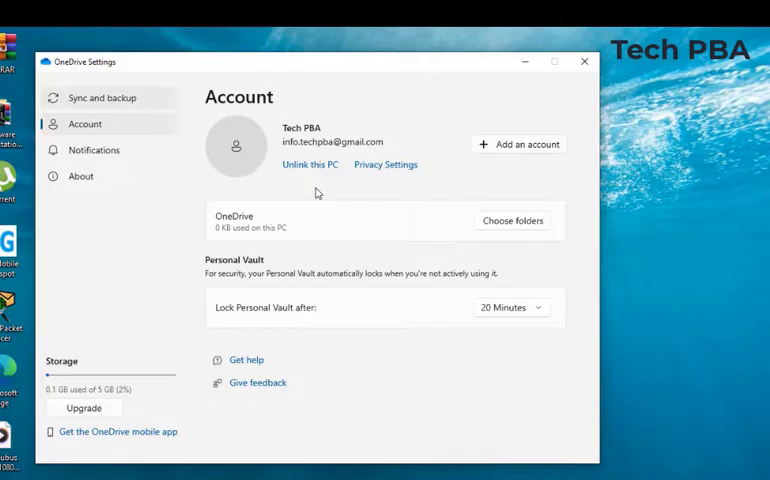
{"action": "mouse_move", "coordinate": [302, 180]}
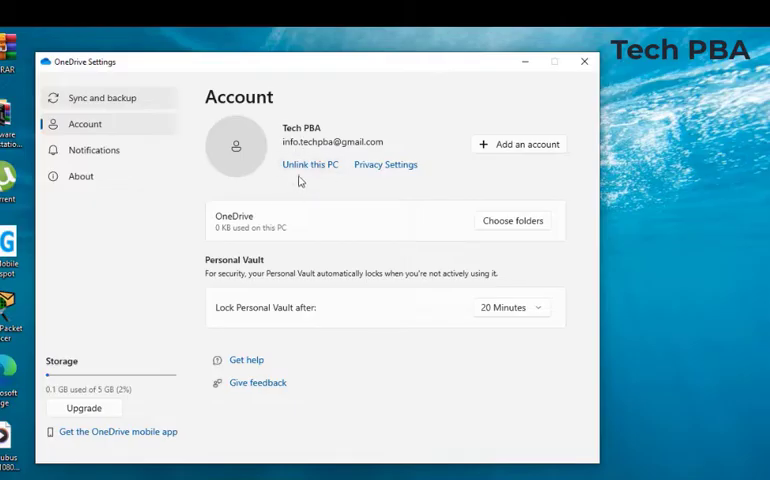
{"action": "mouse_move", "coordinate": [308, 184]}
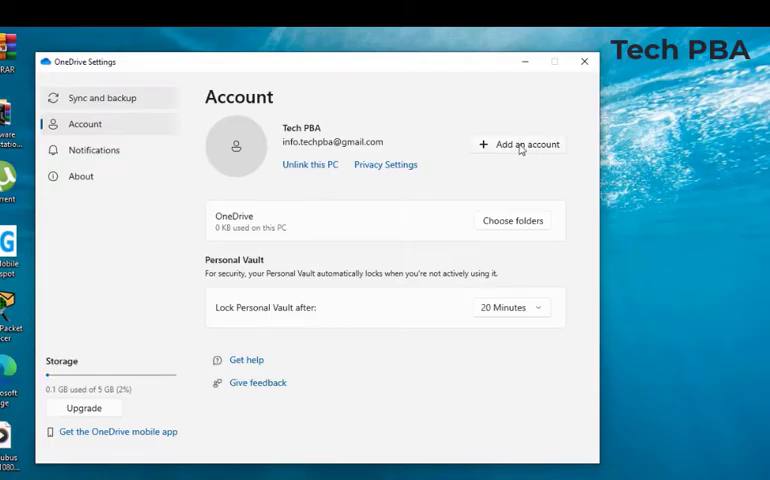
{"action": "mouse_move", "coordinate": [550, 156]}
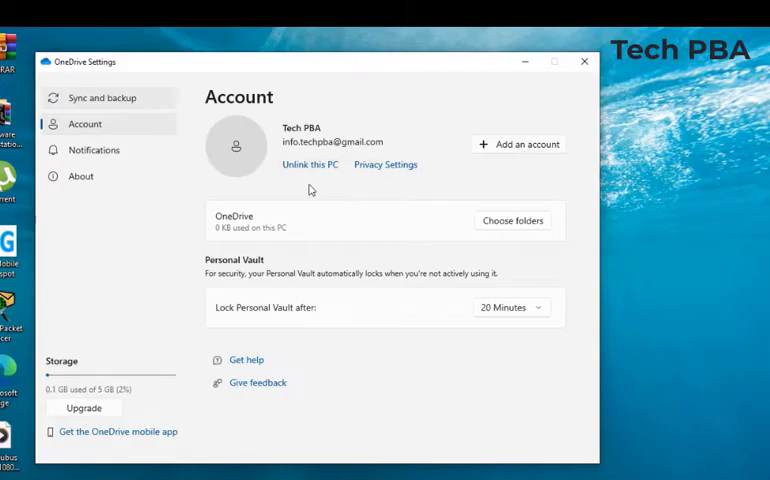
{"action": "mouse_move", "coordinate": [296, 194]}
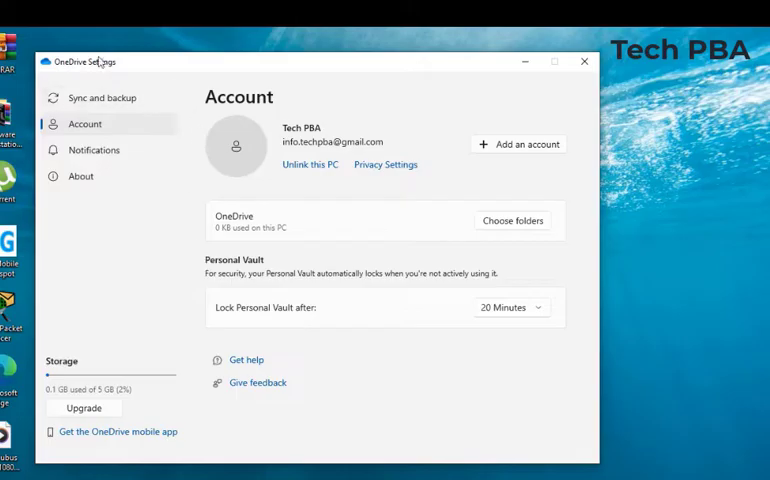
{"action": "mouse_move", "coordinate": [322, 66]}
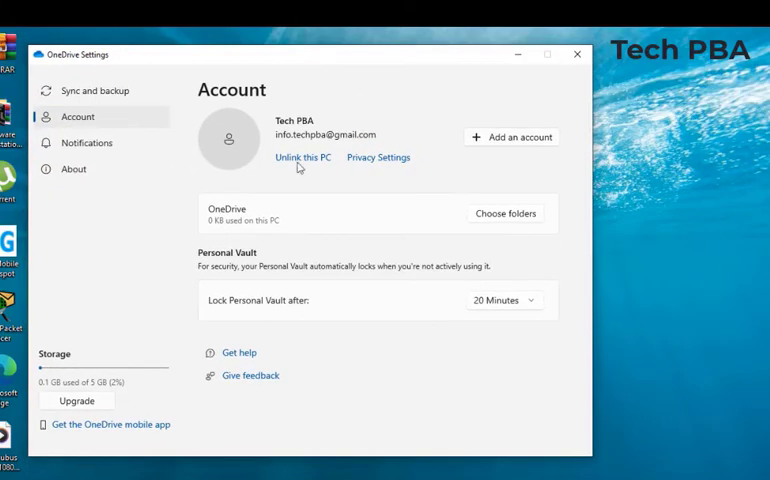
{"action": "mouse_move", "coordinate": [474, 340]}
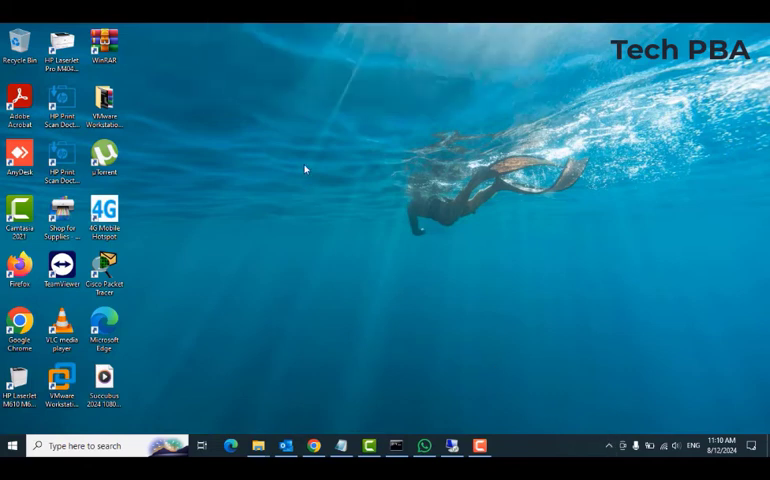
{"action": "mouse_move", "coordinate": [306, 160]}
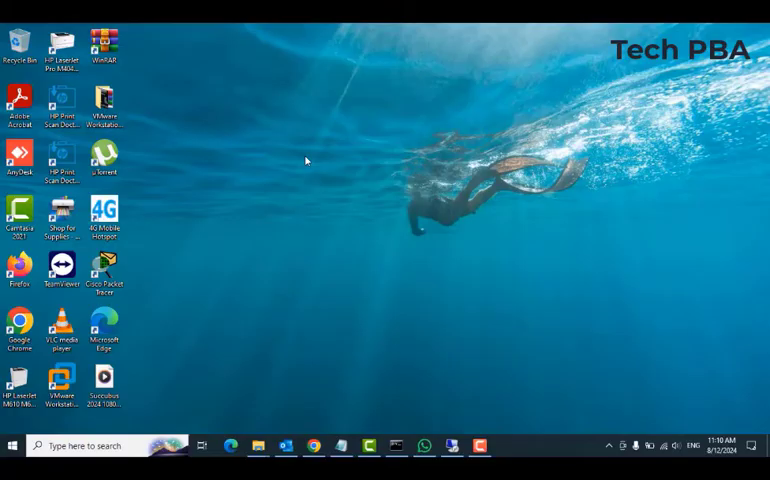
{"action": "mouse_move", "coordinate": [308, 162]}
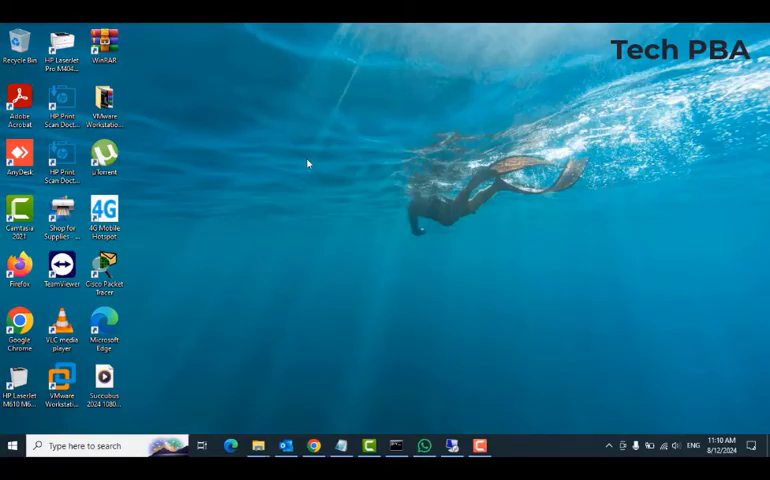
{"action": "mouse_move", "coordinate": [340, 292]}
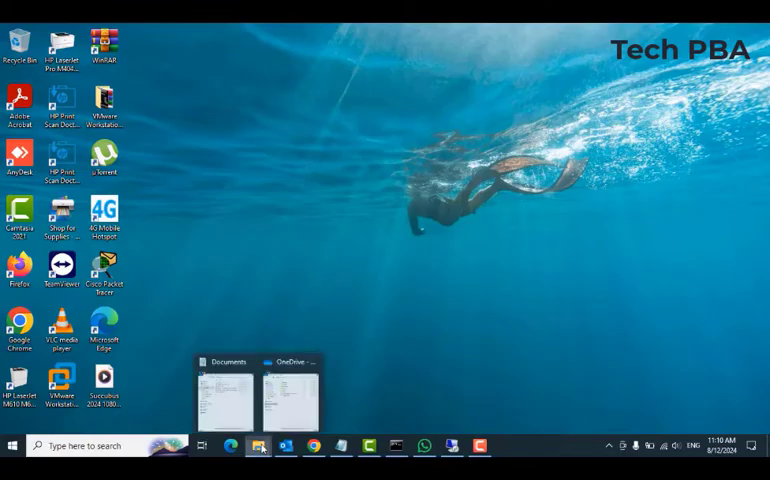
Reopen OneDrive Settings from the OneDrive - Personal folder's context menu in File Explorer.
{"action": "left_click", "coordinate": [288, 390]}
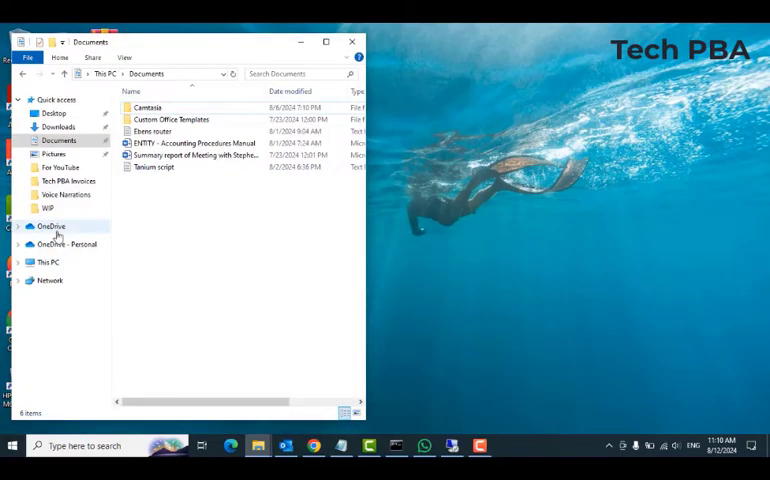
{"action": "left_click", "coordinate": [56, 244]}
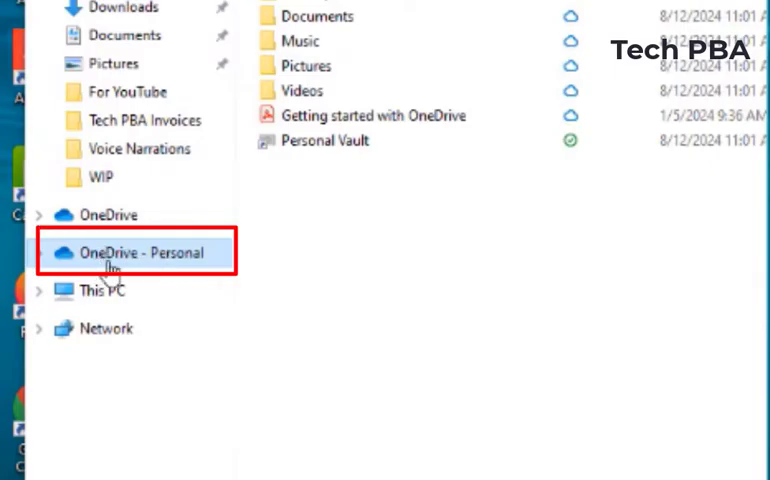
{"action": "mouse_move", "coordinate": [104, 264]}
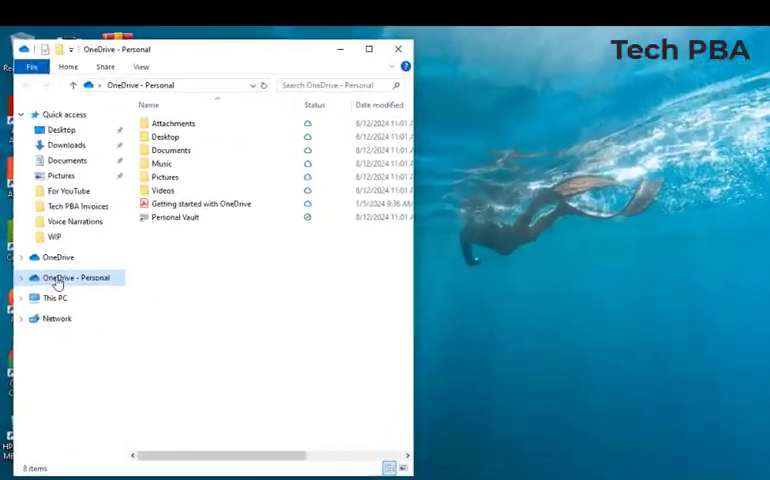
{"action": "right_click", "coordinate": [72, 276]}
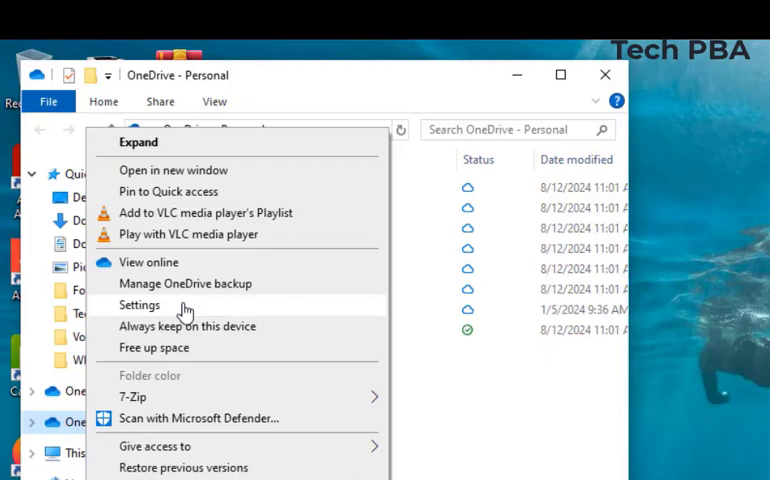
{"action": "left_click", "coordinate": [140, 304]}
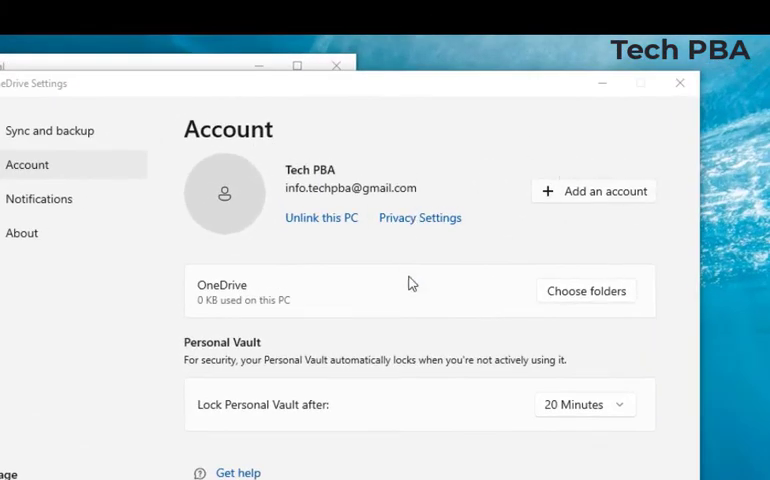
{"action": "mouse_move", "coordinate": [486, 260]}
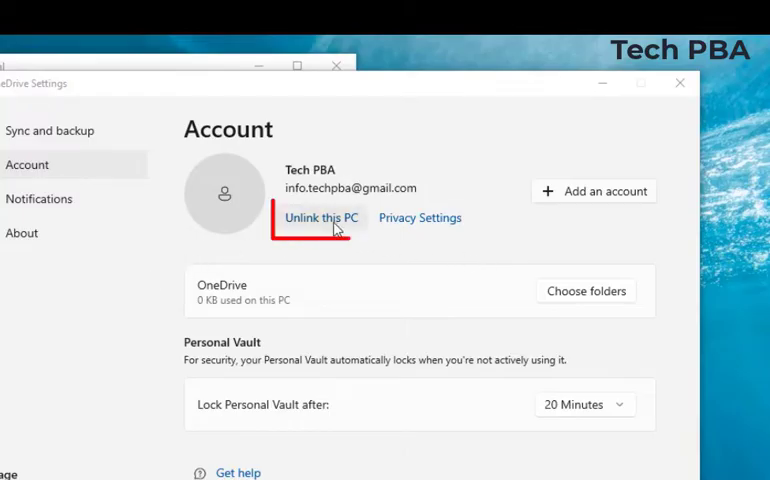
Unlink this PC and confirm, removing OneDrive - Personal from File Explorer's navigation pane.
{"action": "left_click", "coordinate": [320, 216]}
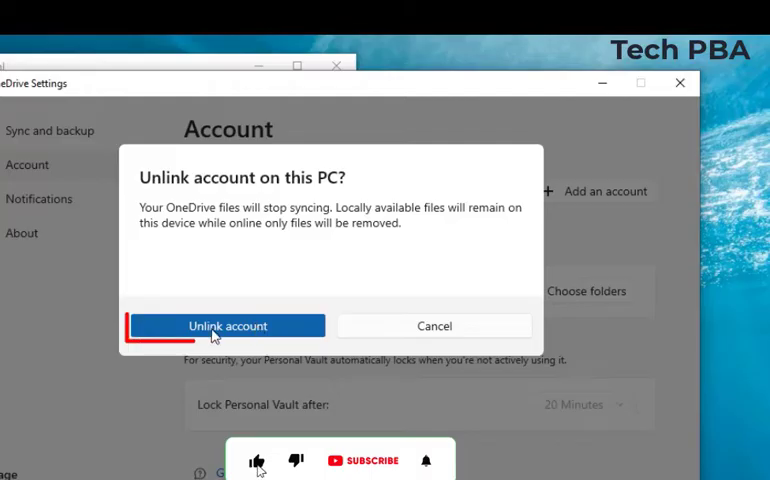
{"action": "left_click", "coordinate": [228, 324]}
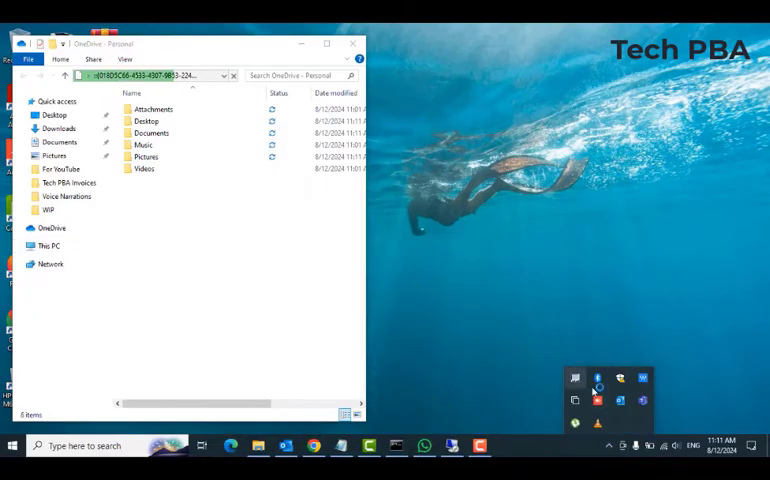
Close the File Explorer window and reopen OneDrive Settings from the tray, now showing no account connected.
{"action": "left_click", "coordinate": [150, 76]}
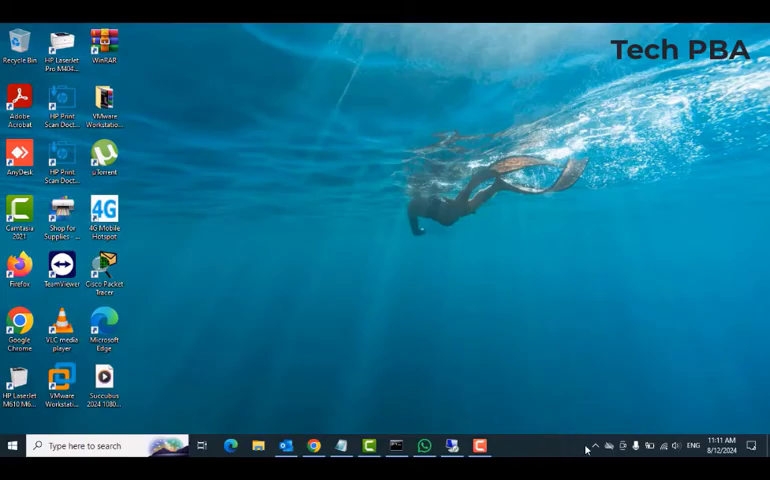
{"action": "left_click", "coordinate": [596, 446]}
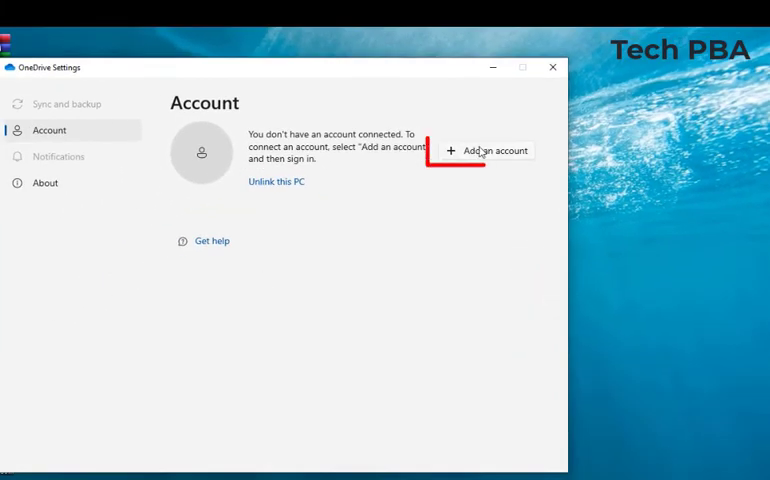
Add an account and submit sign-in with the entered email address.
{"action": "left_click", "coordinate": [490, 150]}
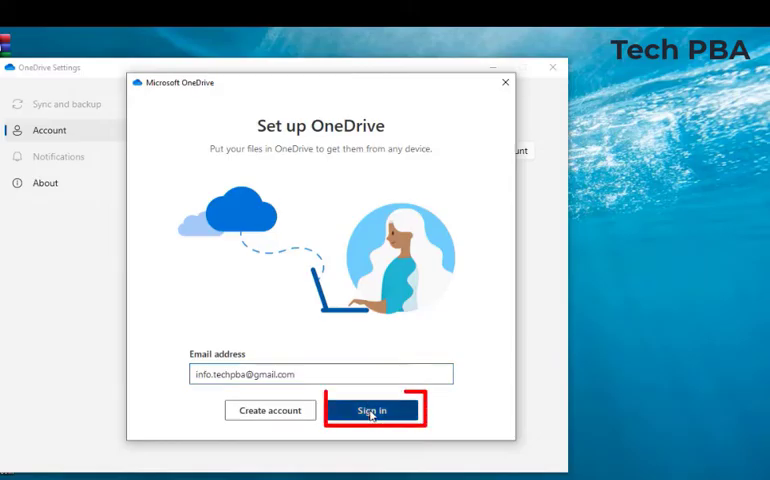
{"action": "left_click", "coordinate": [372, 410]}
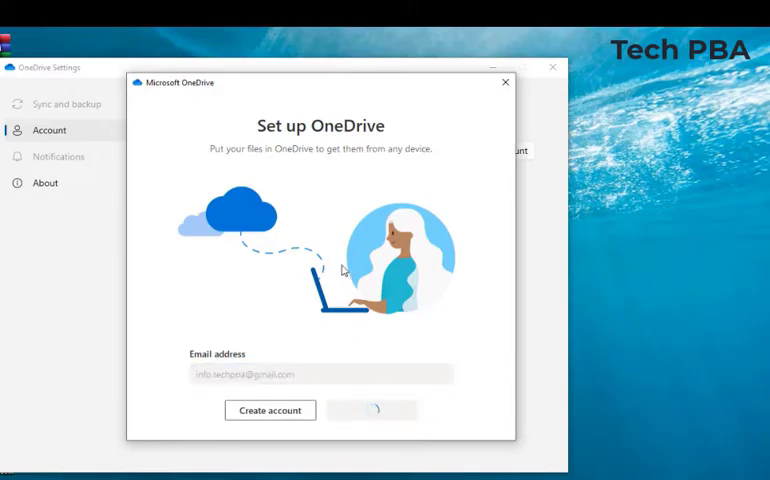
{"action": "left_click", "coordinate": [372, 410]}
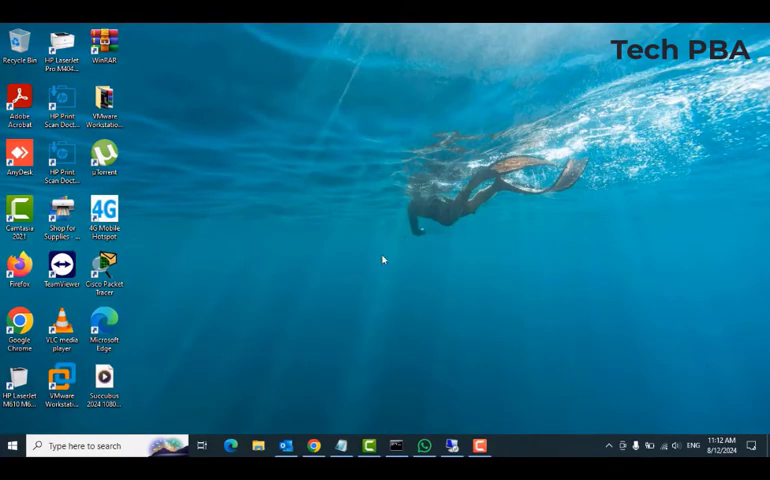
{"action": "mouse_move", "coordinate": [384, 268]}
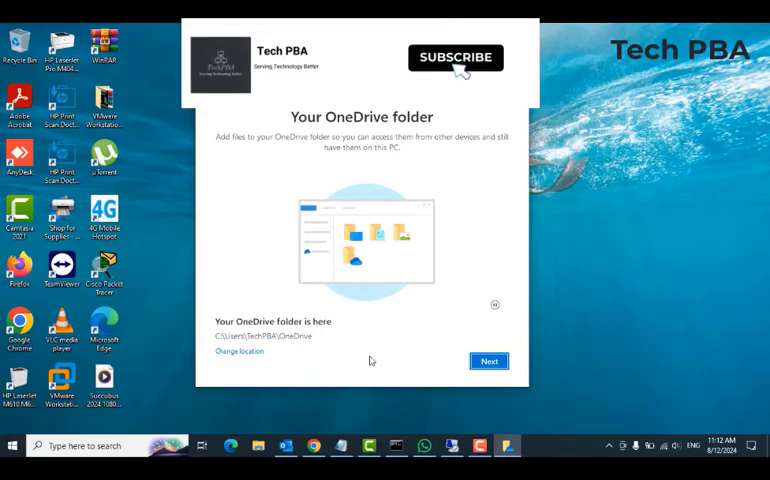
Accept the suggested OneDrive folder location and keep using the existing folder.
{"action": "left_click", "coordinate": [490, 360]}
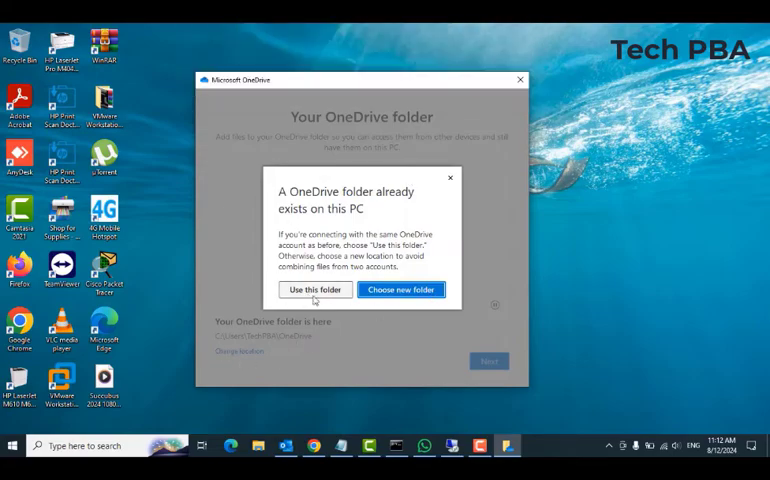
{"action": "left_click", "coordinate": [316, 288]}
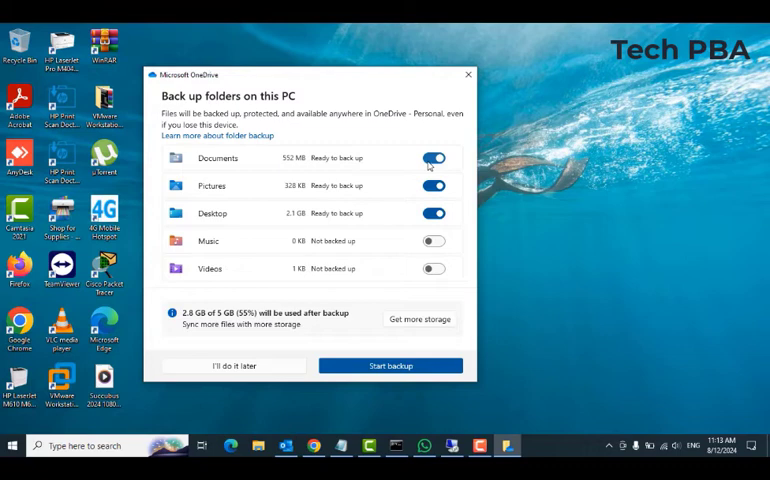
Back up only Pictures, then decline the Microsoft 365 offer and mobile app to finish setup.
{"action": "left_click", "coordinate": [432, 156]}
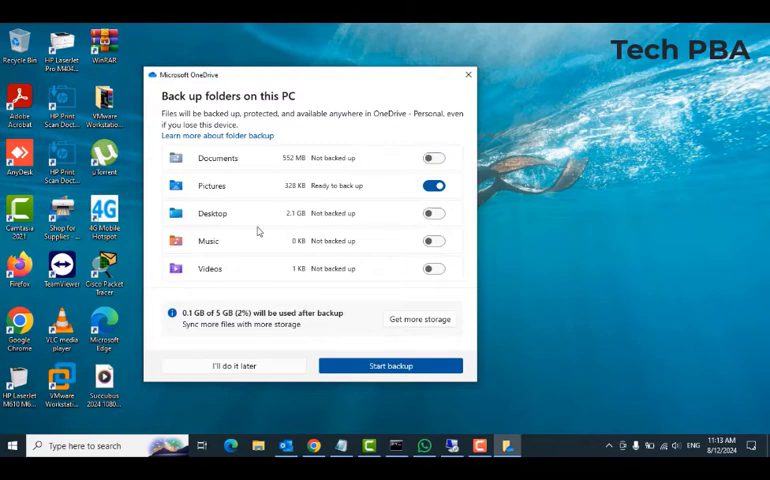
{"action": "left_click", "coordinate": [390, 364]}
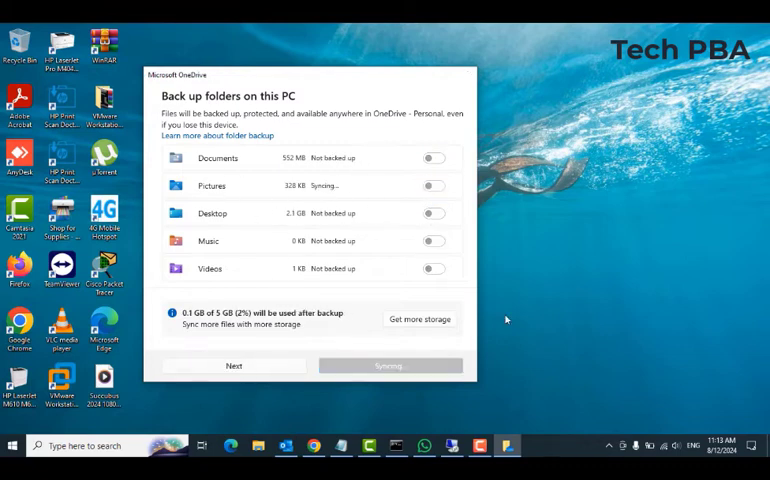
{"action": "left_click", "coordinate": [234, 364]}
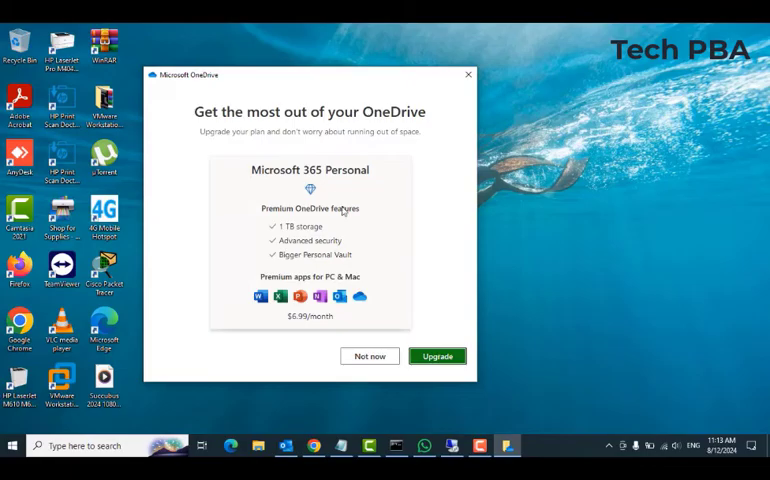
{"action": "left_click", "coordinate": [368, 356]}
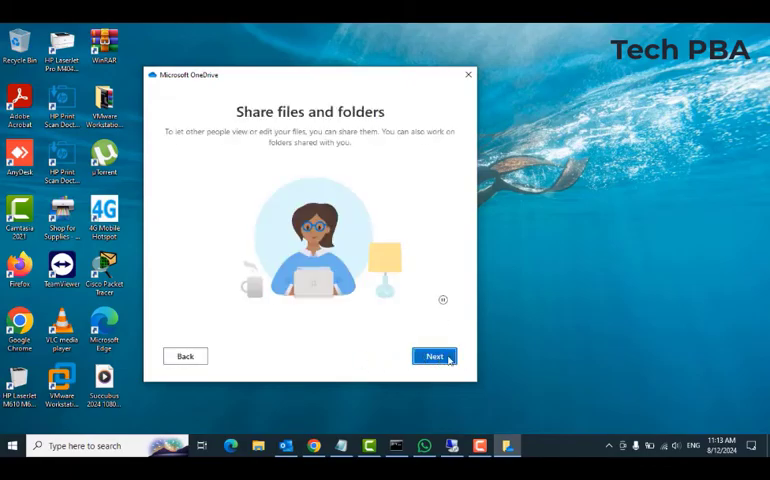
{"action": "left_click", "coordinate": [434, 356]}
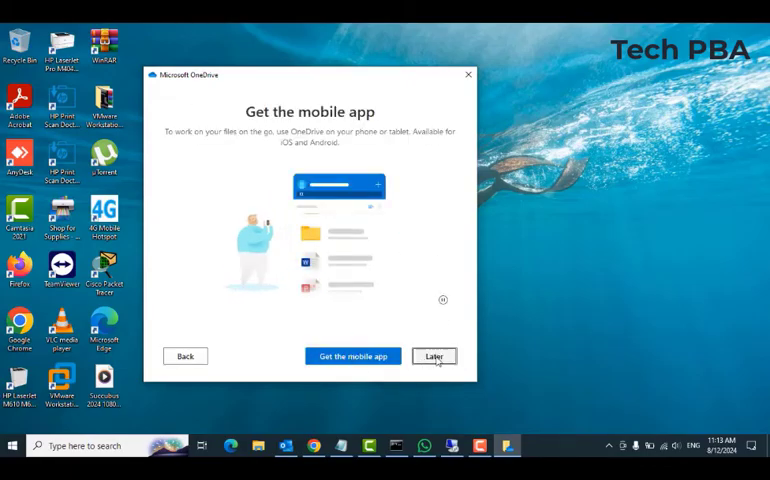
{"action": "left_click", "coordinate": [434, 356]}
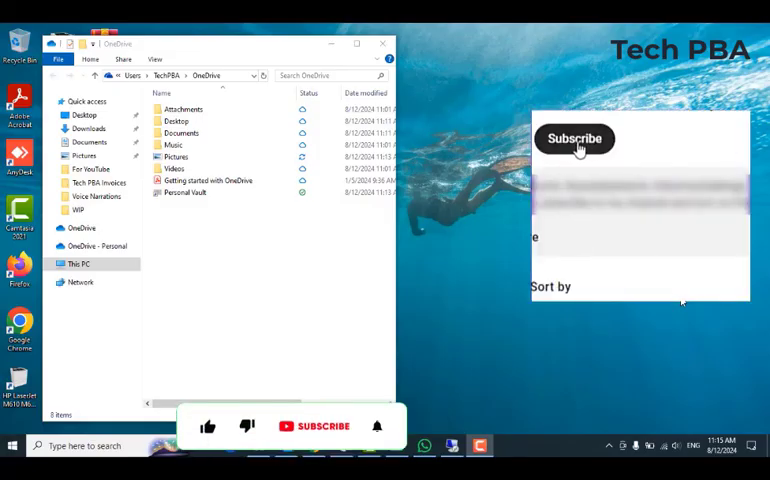
{"action": "left_click", "coordinate": [576, 138]}
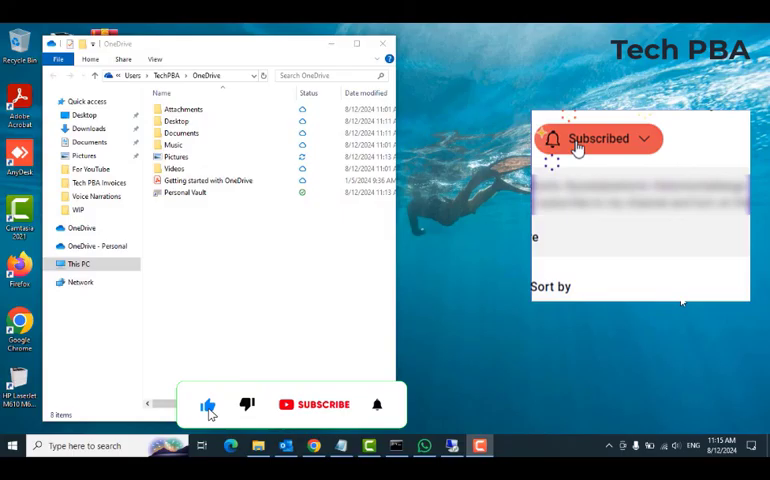
{"action": "left_click", "coordinate": [598, 138]}
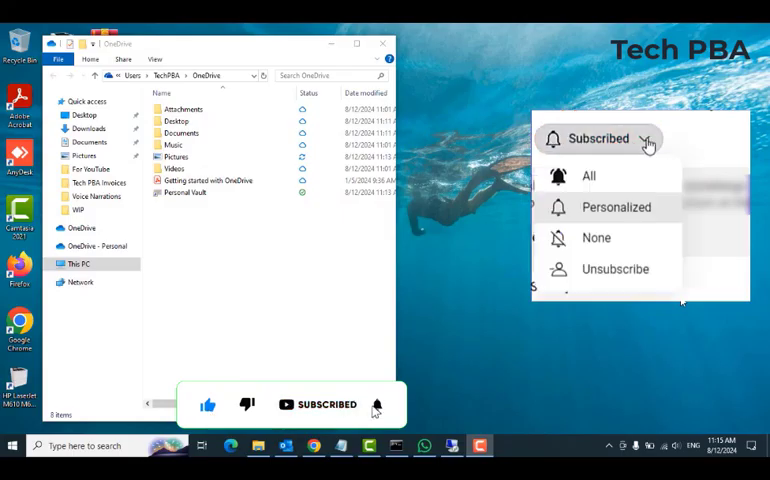